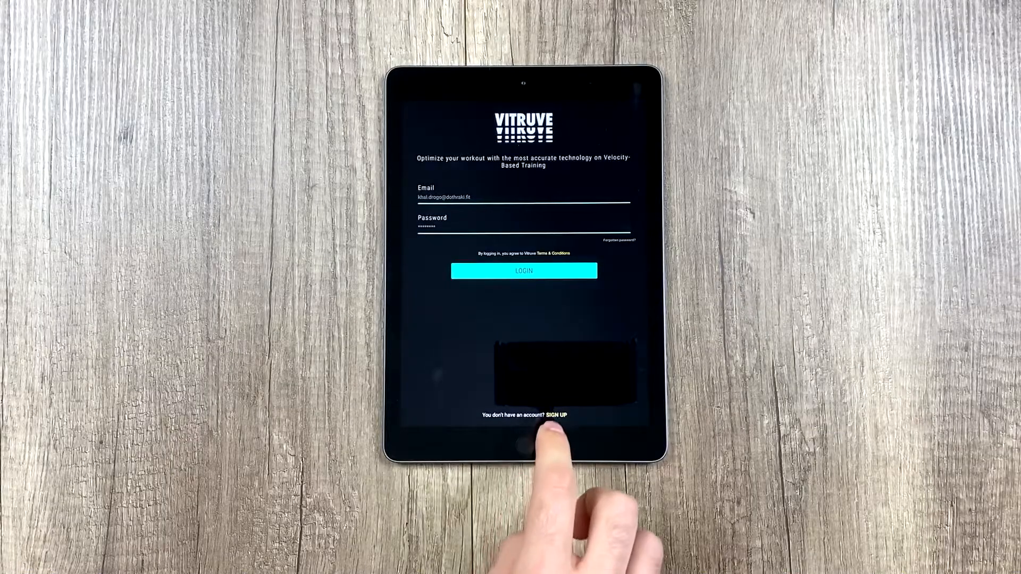
Step: Start a new account from the login screen and enter the email and password details
{"action": "left_click", "coordinate": [557, 416]}
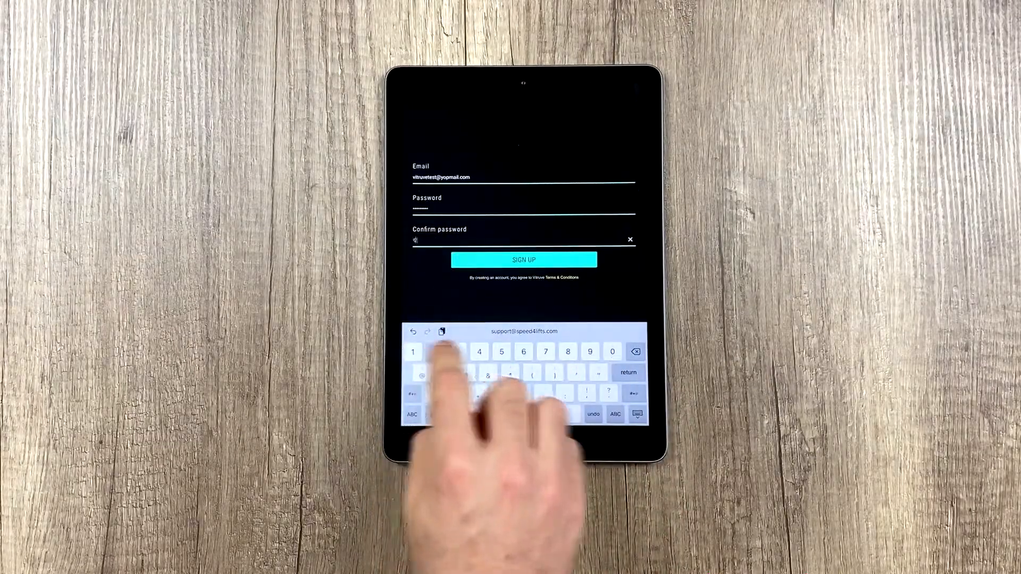
Step: Submit the new account and continue past the Verify your email notice
{"action": "left_click", "coordinate": [523, 259]}
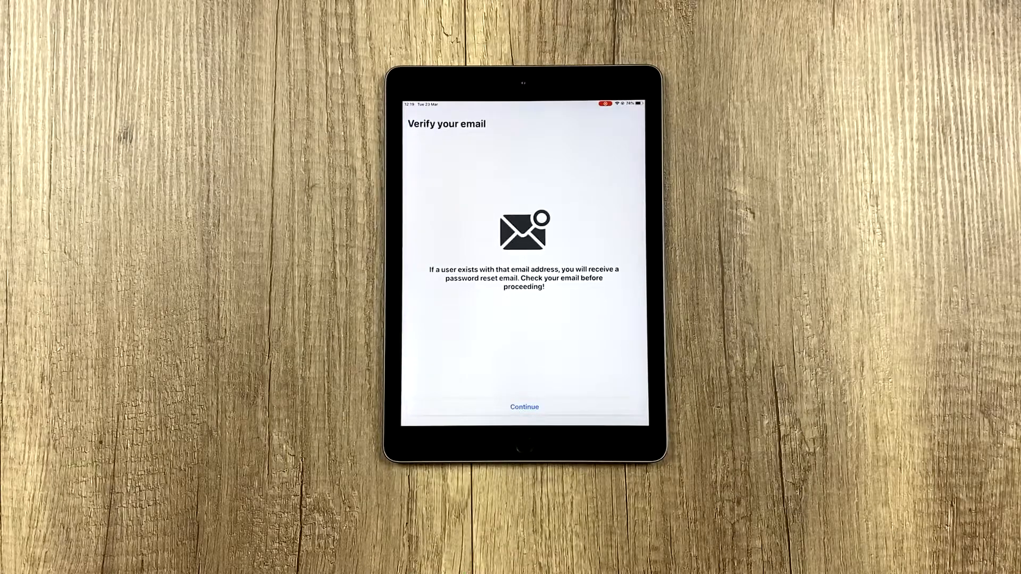
{"action": "left_click", "coordinate": [524, 406]}
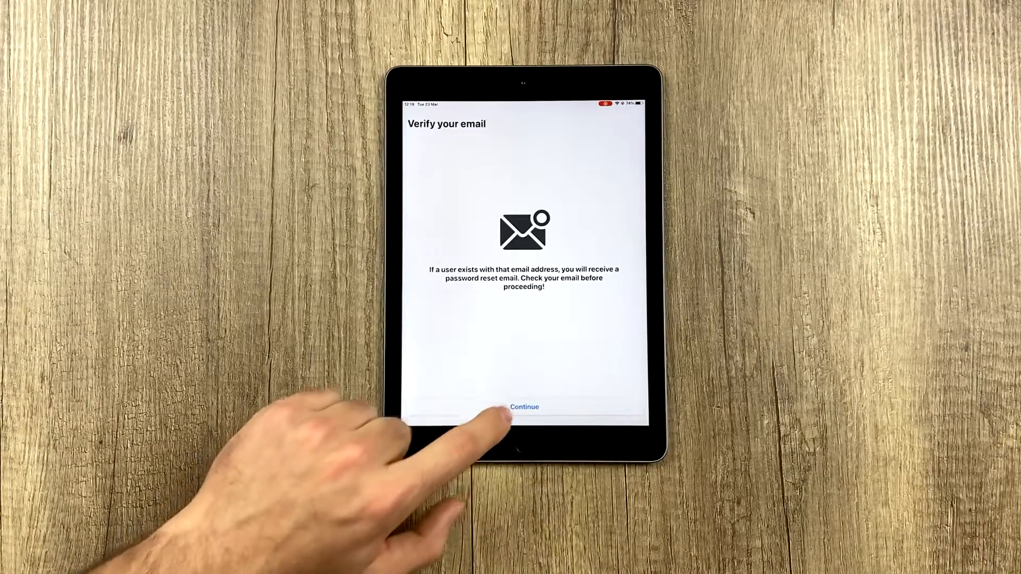
Step: Fill the Step 1 organization form with name Vitruve Team and a phone number
{"action": "left_click", "coordinate": [525, 406]}
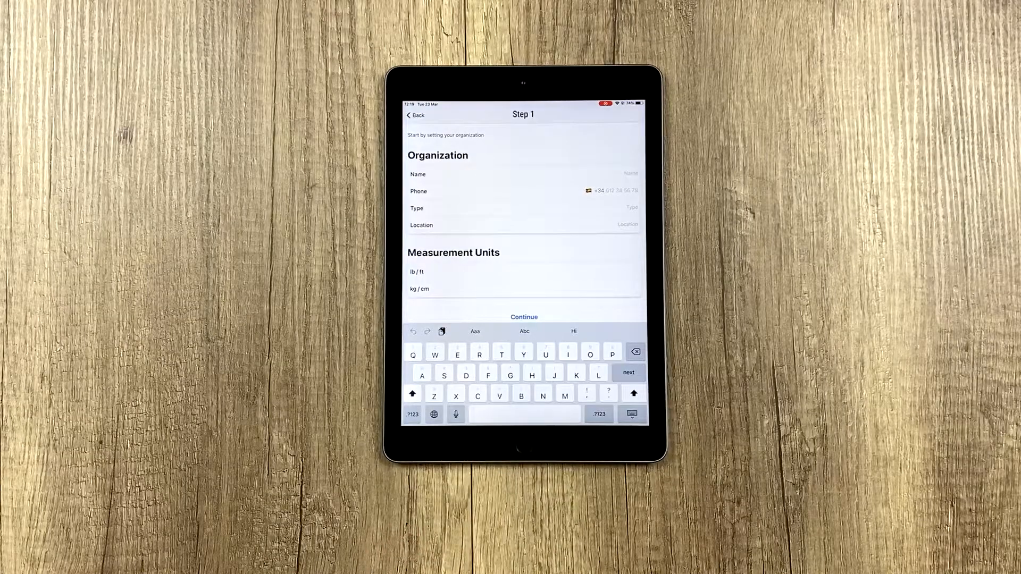
{"action": "type", "text": "Vitruve Team"}
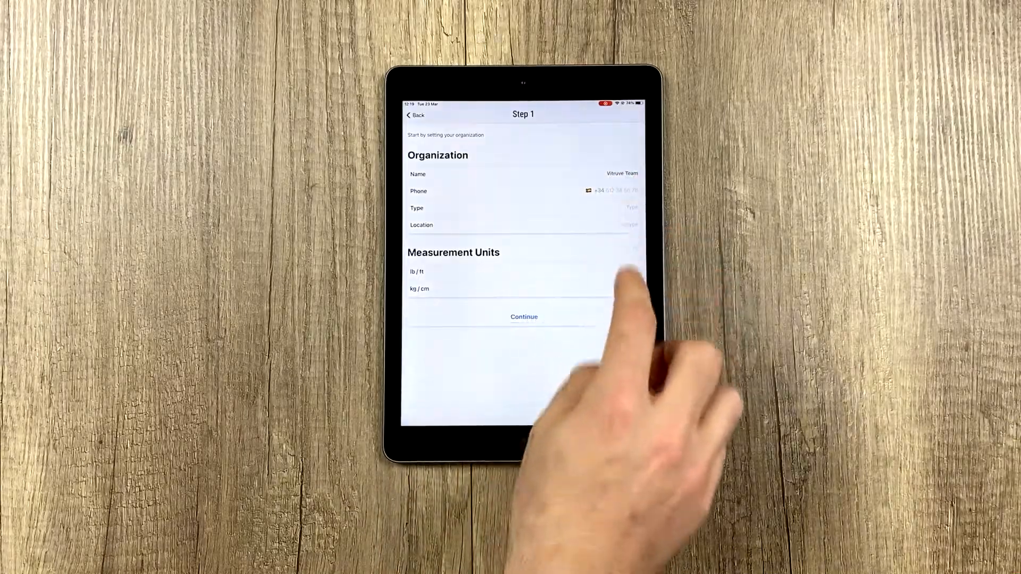
{"action": "type", "text": "666"}
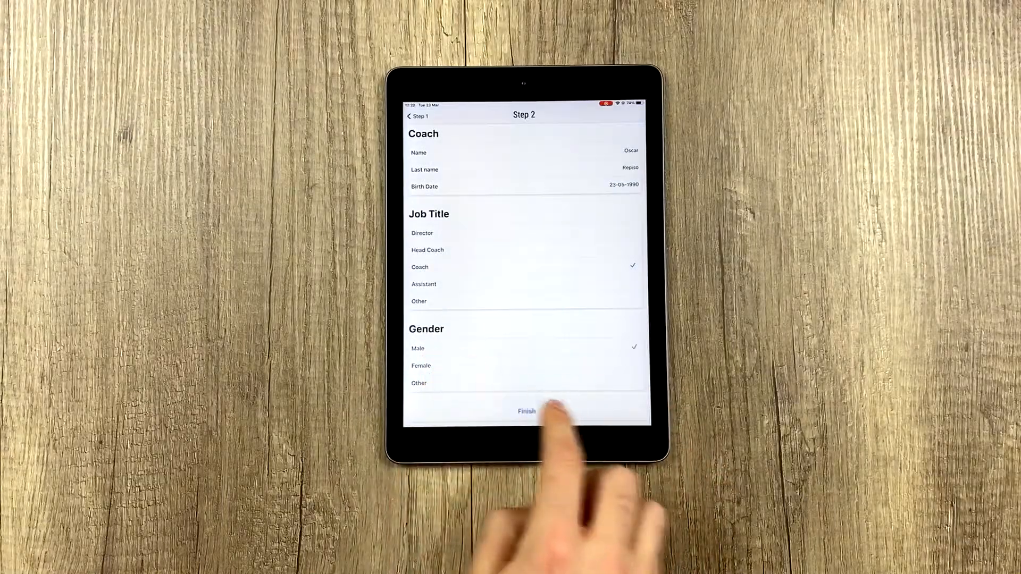
Step: Finish the coach profile with birth date, Coach job title and Male gender
{"action": "left_click", "coordinate": [524, 411]}
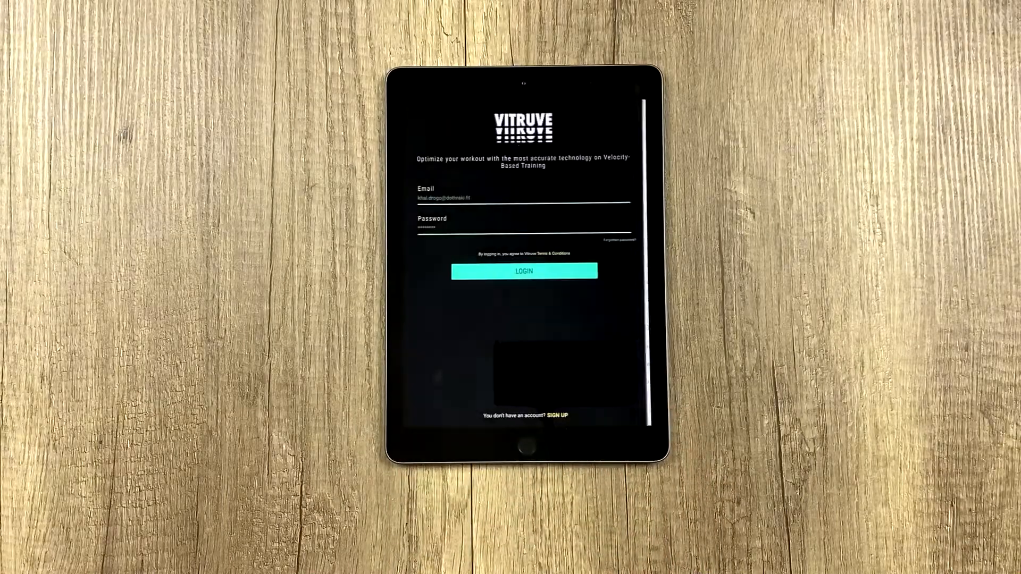